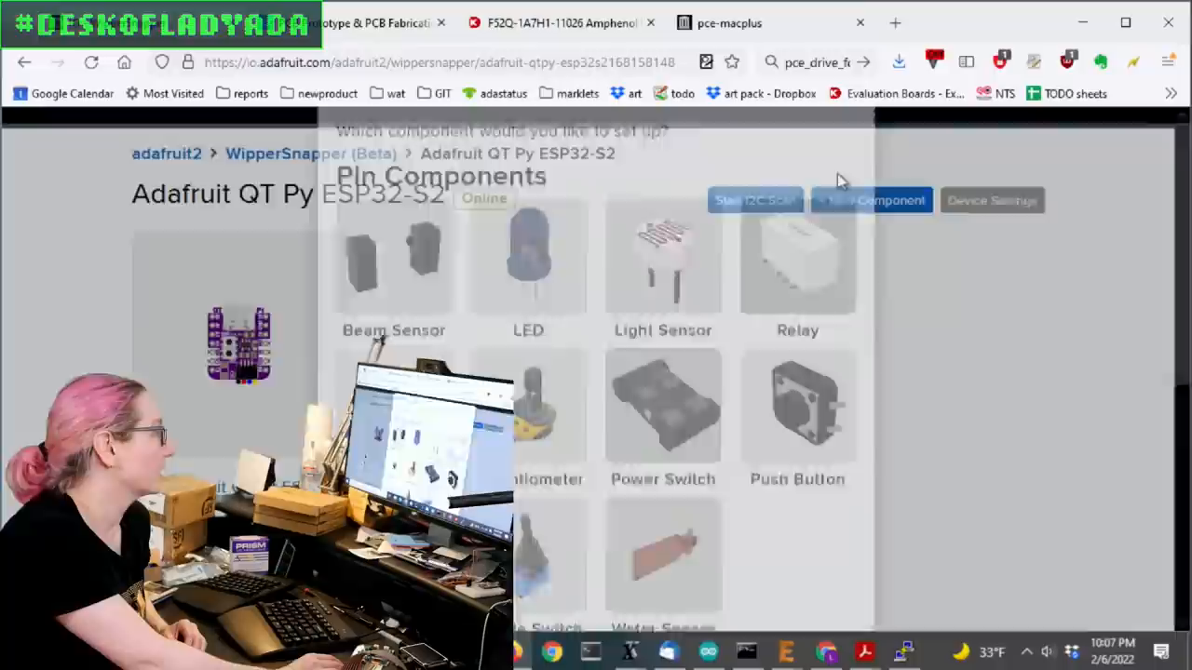
- Run an I2C scan on the QT Py ESP32-S2 and dismiss the scan-complete dialog
click(754, 201)
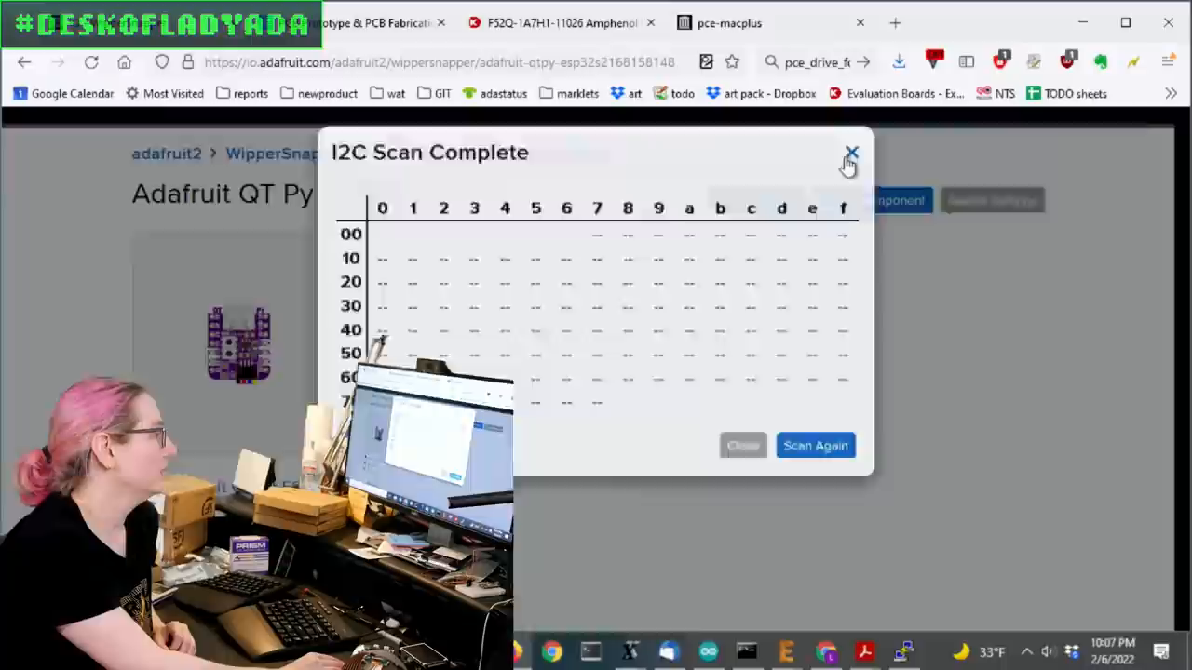
click(850, 152)
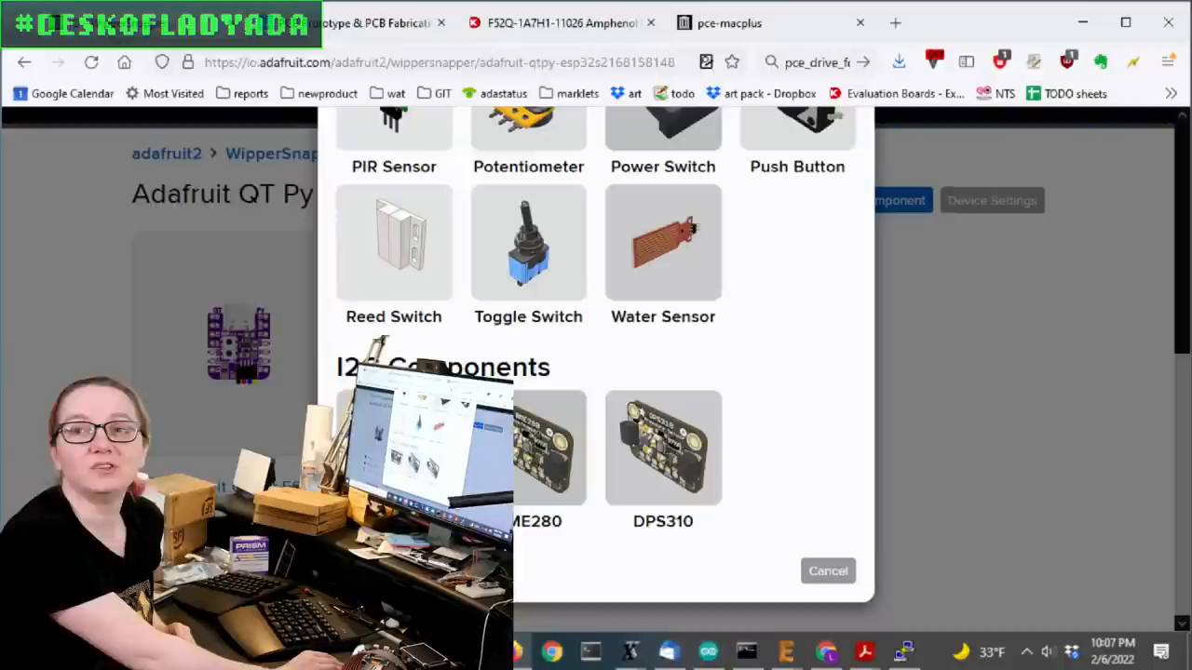
mouse_move(662, 448)
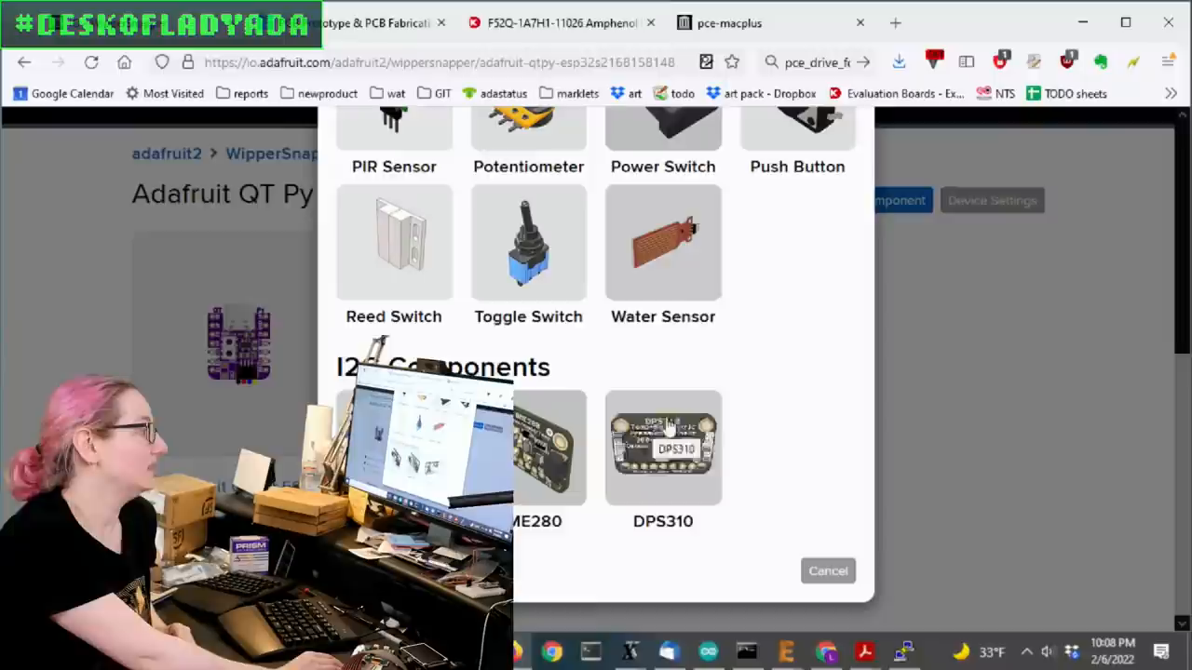
mouse_move(600, 461)
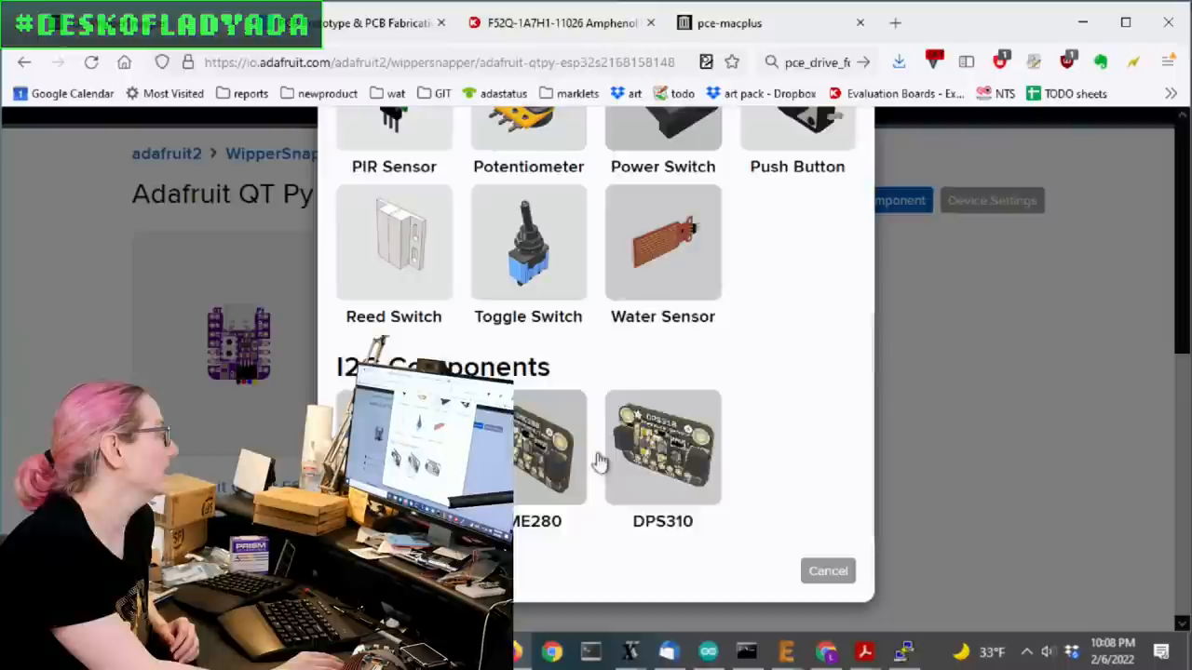
- Pick the BME280 tile and scroll through its 0x77 temperature, humidity and pressure options
click(548, 447)
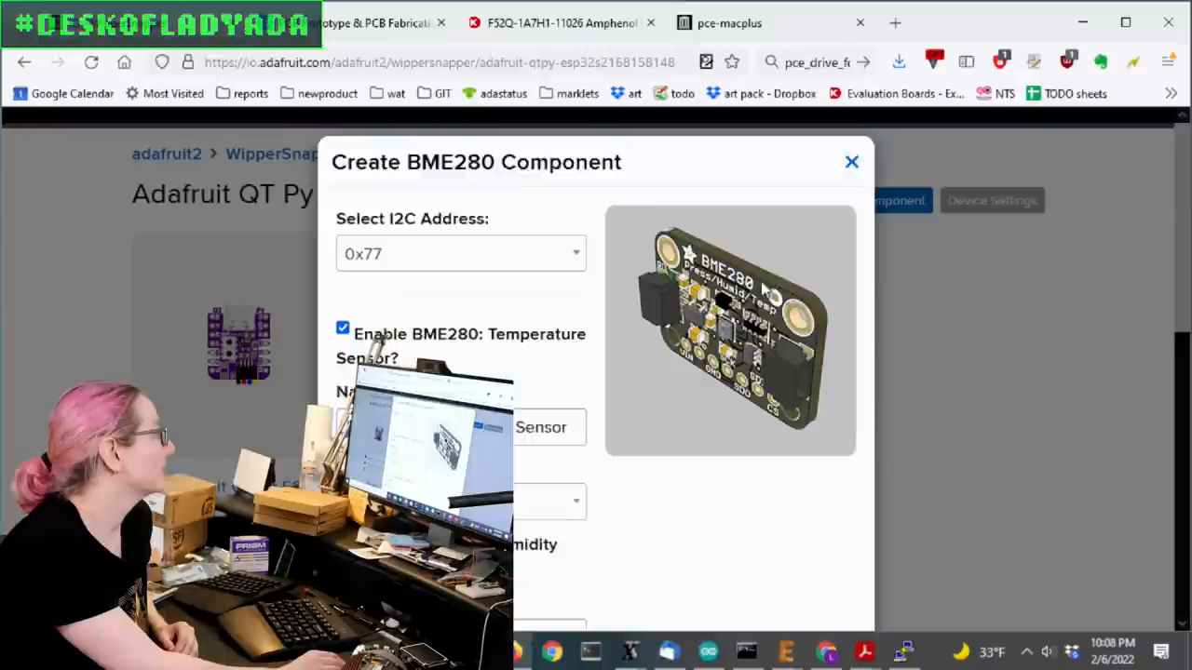
scroll(down, 3)
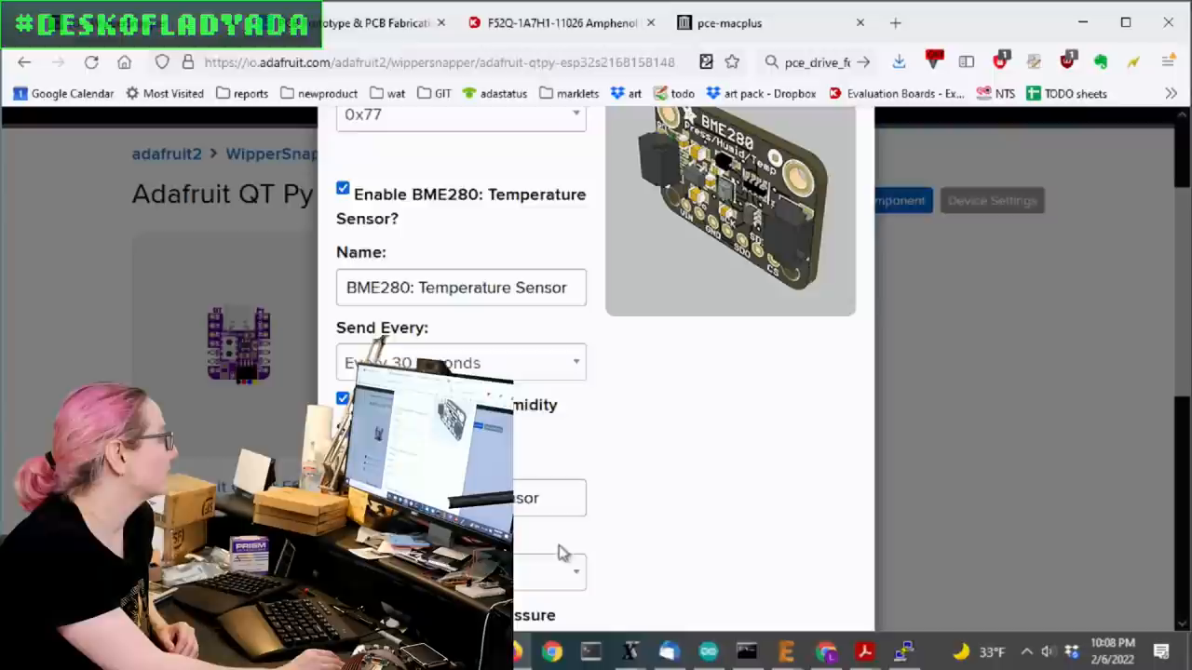
scroll(down, 3)
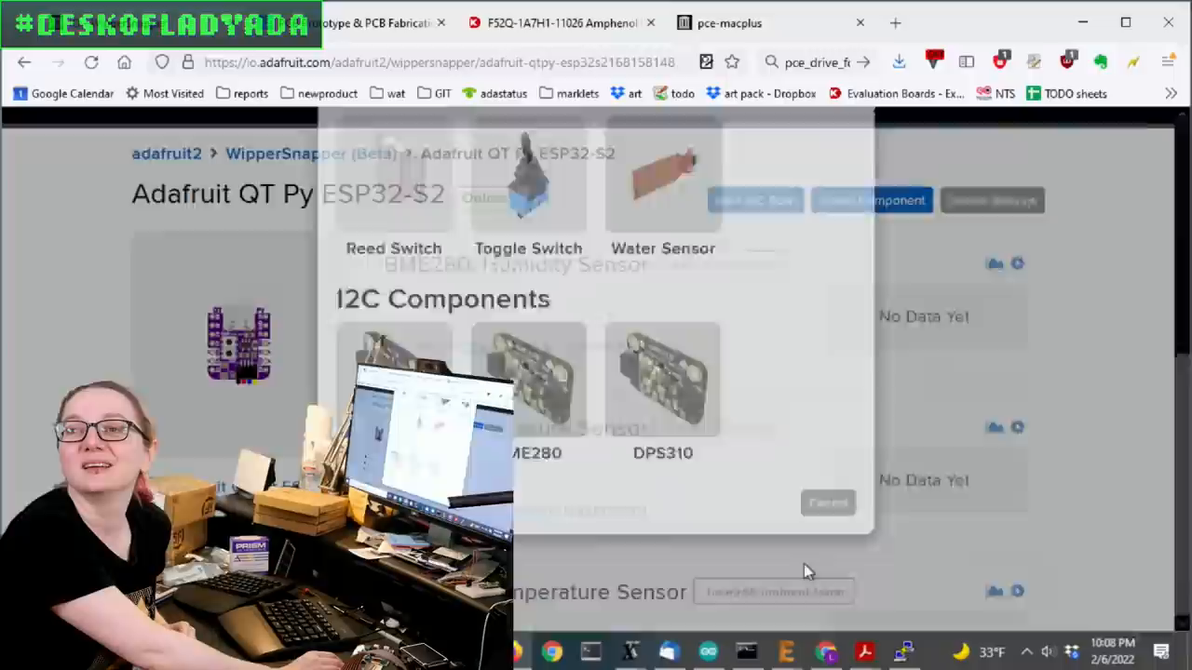
- Scroll the device page until BME280 humidity and temperature cards show raw values around 24.8
click(826, 502)
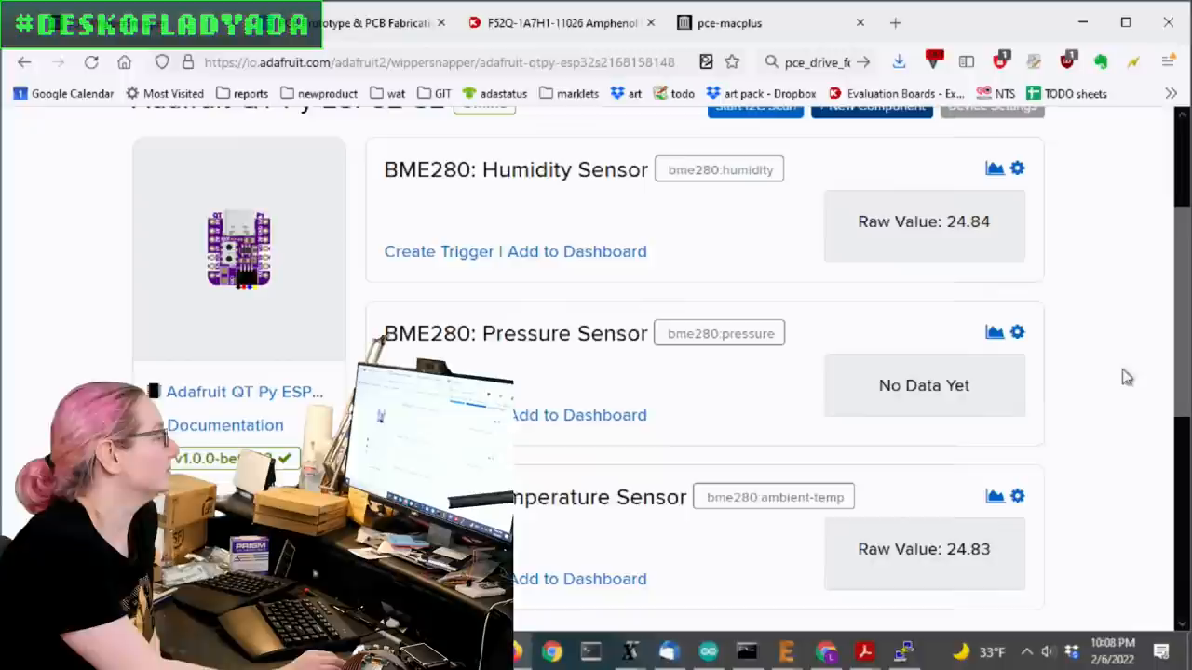
scroll(down, 3)
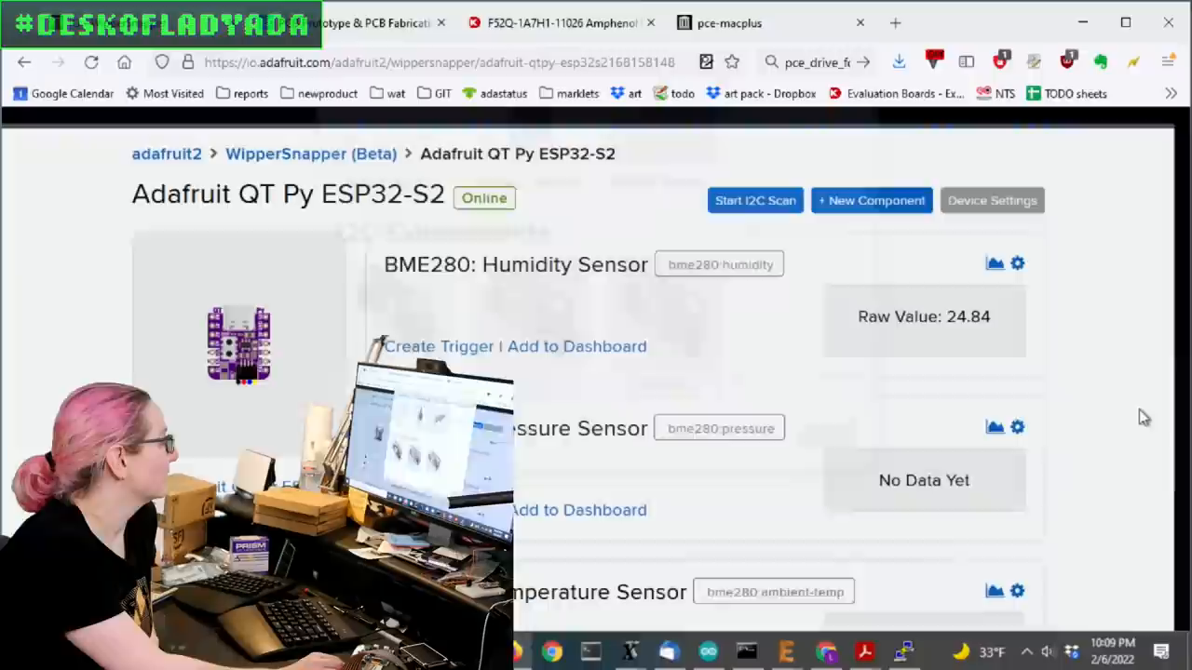
- Inspect and close the BME280 settings, then scroll back up as pressure reads 1028.68
scroll(down, 3)
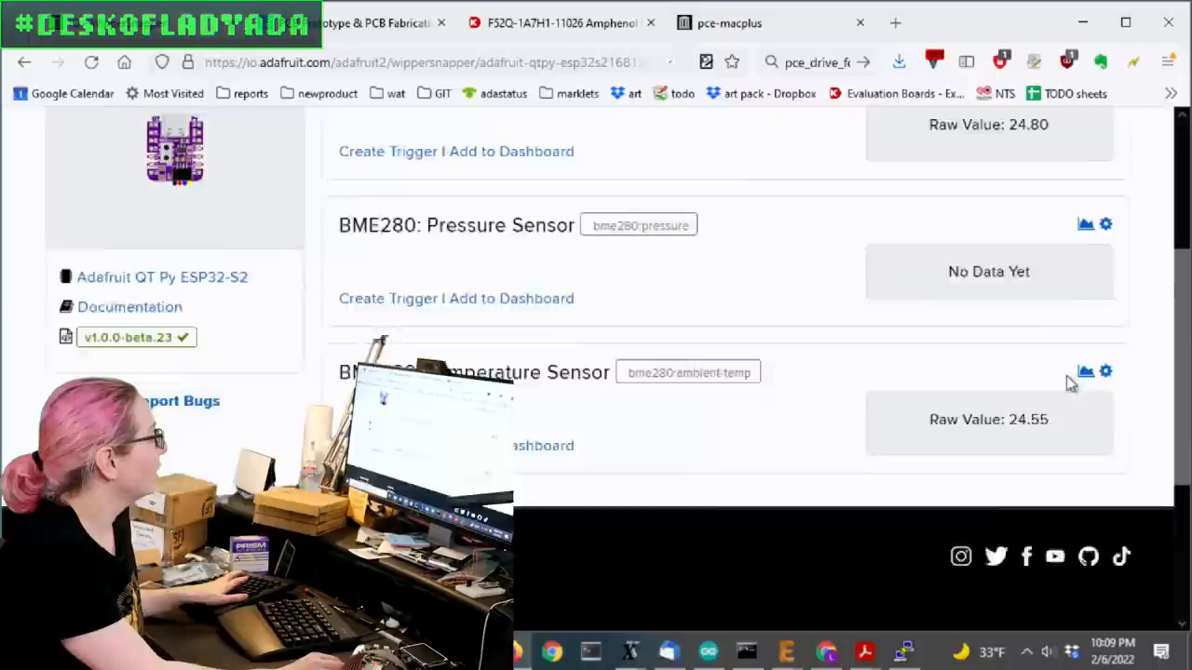
click(1105, 371)
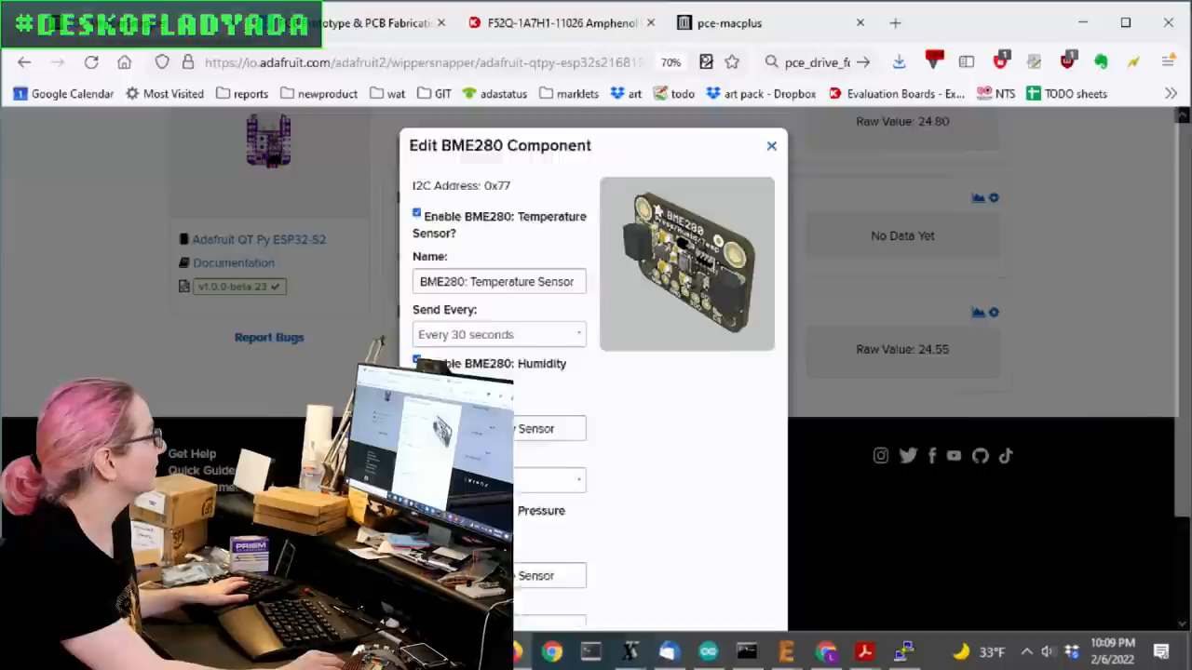
click(771, 145)
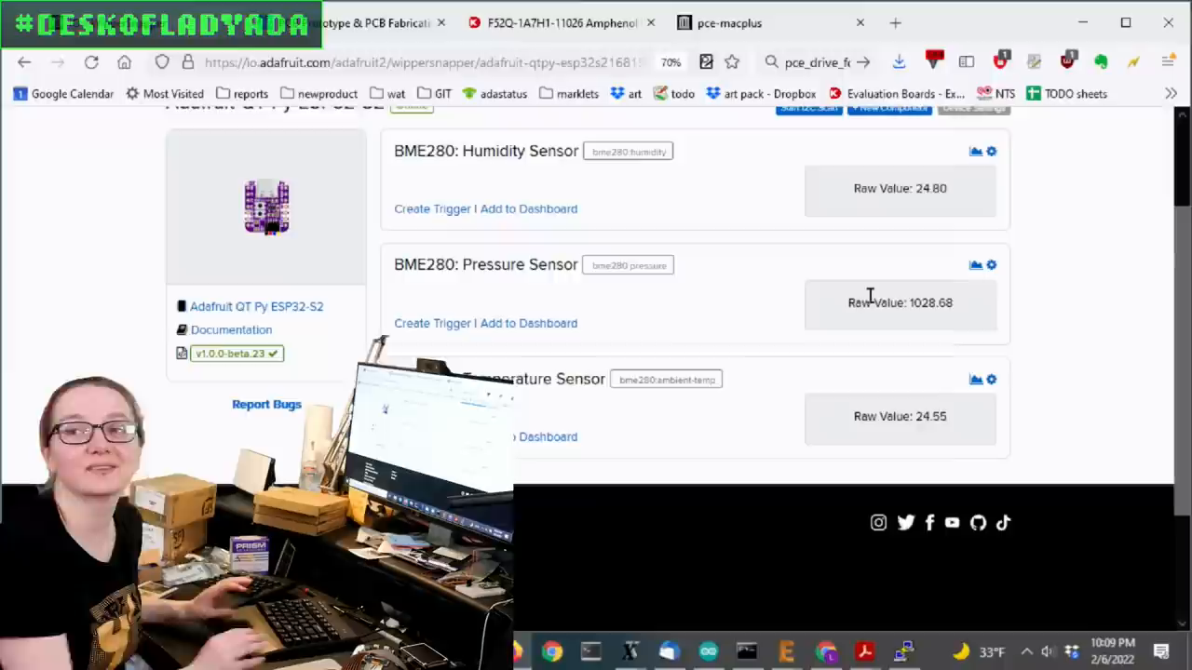
mouse_move(917, 342)
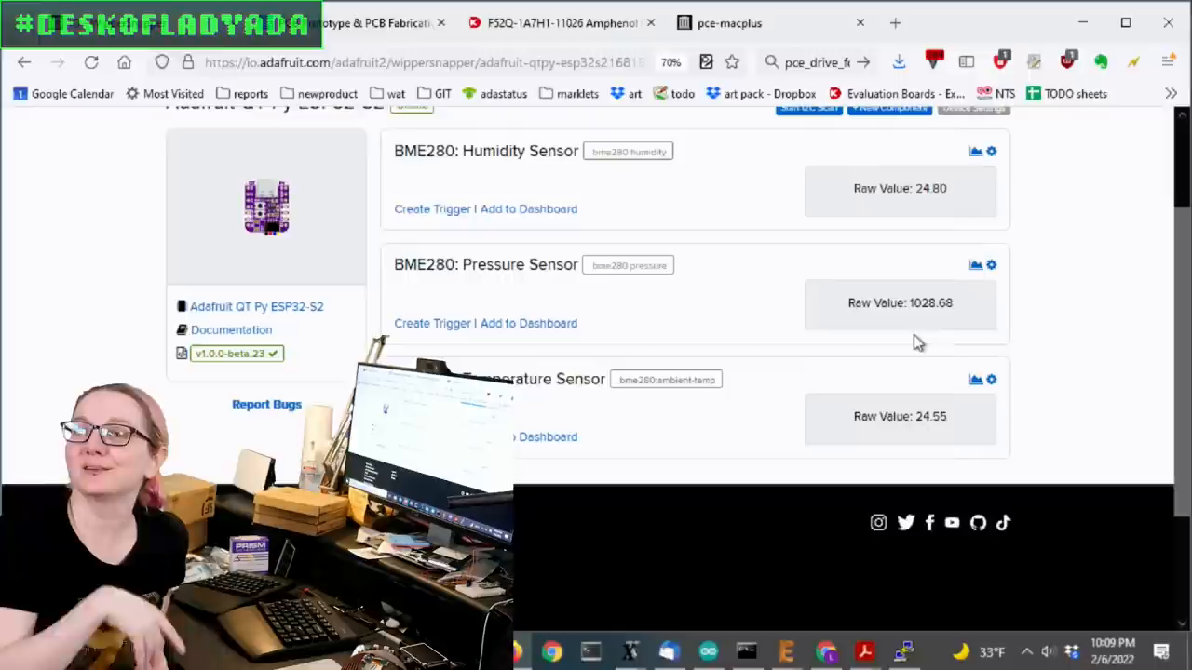
scroll(up, 3)
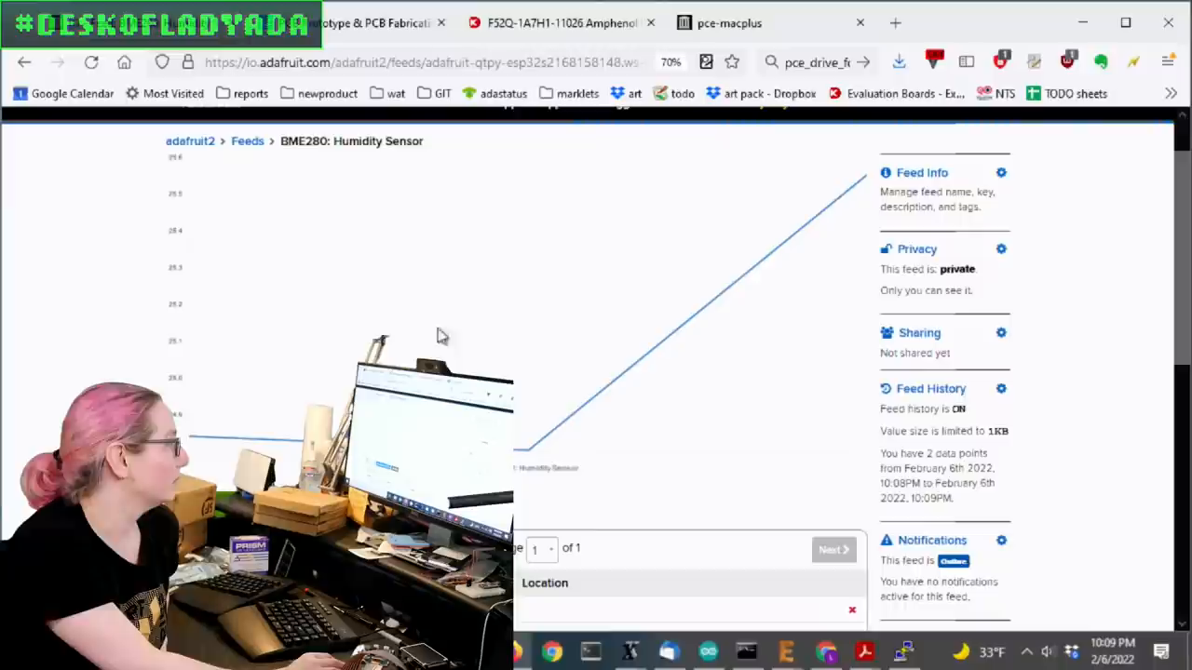
- Go to Feeds and scroll to the QT Py ESP32-S2 group's three BME280 feeds
click(247, 141)
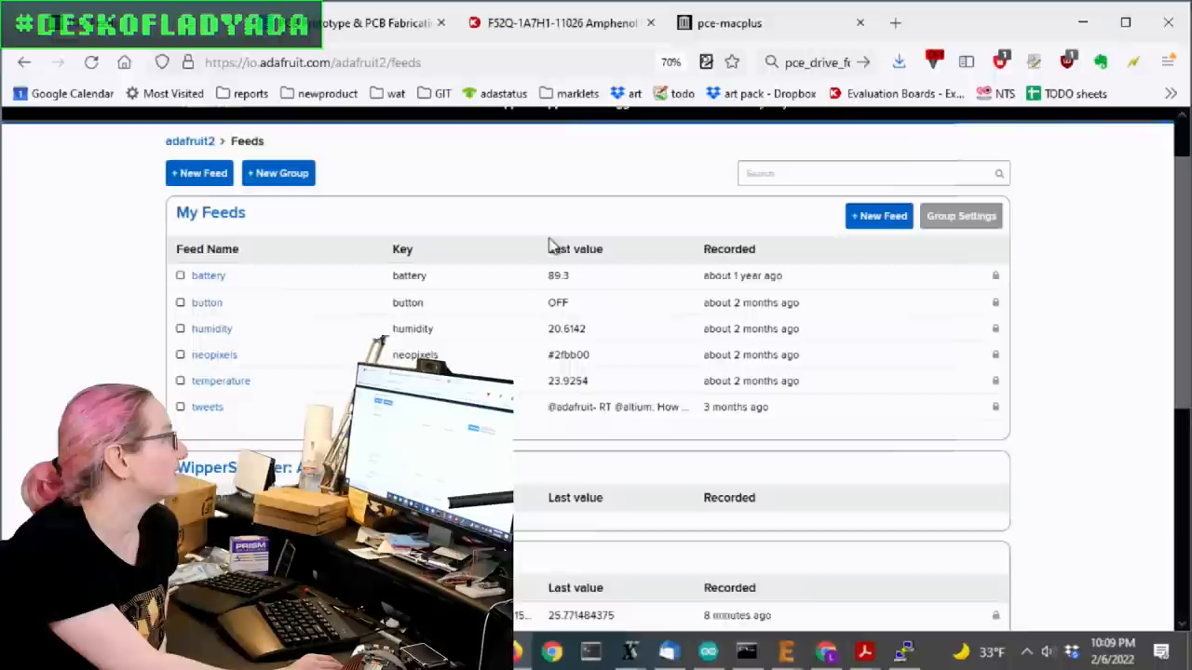
scroll(down, 3)
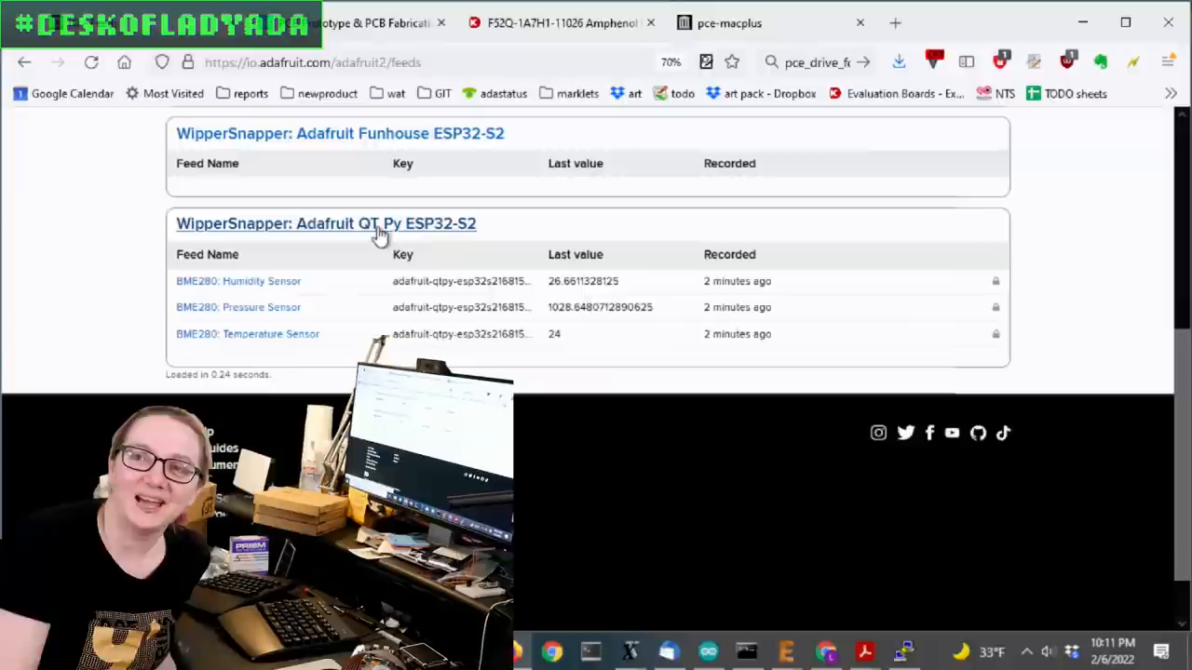
- Open the QT Py group's BME280: Humidity Sensor feed from the feeds list
scroll(up, 3)
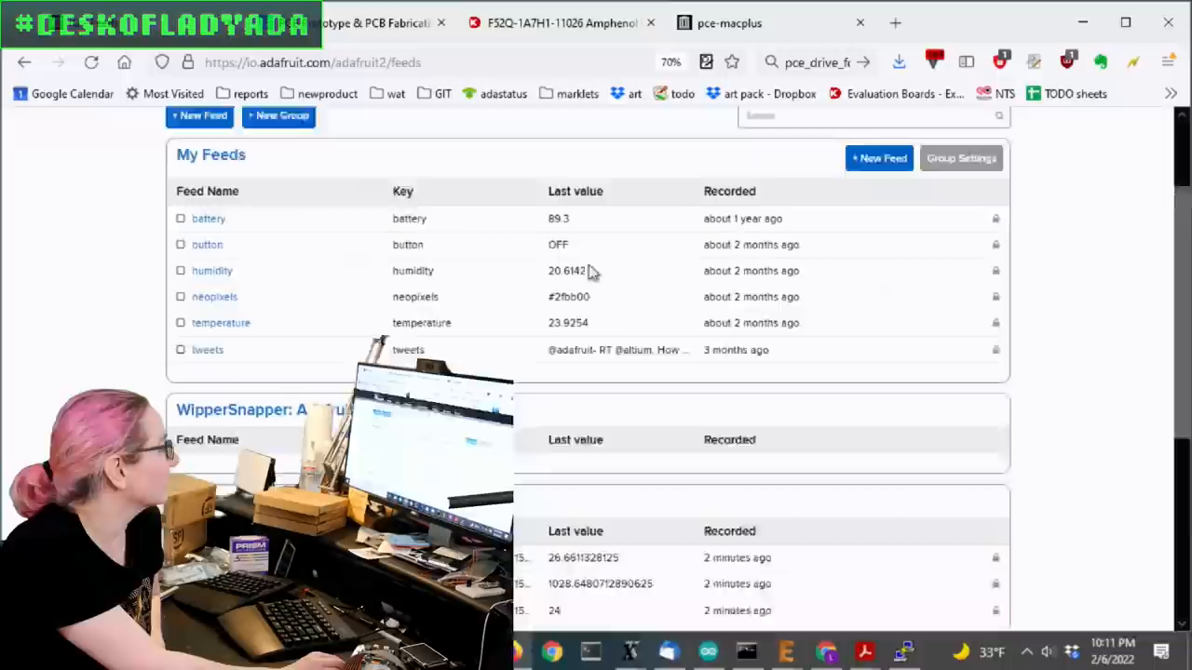
scroll(down, 3)
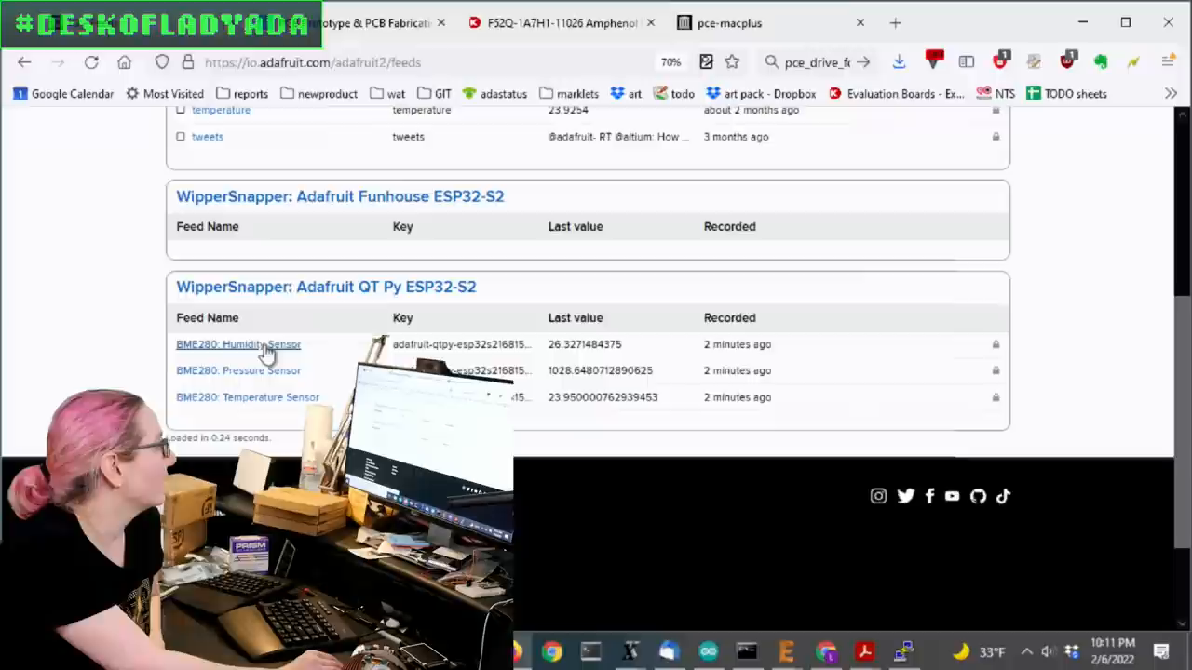
click(239, 344)
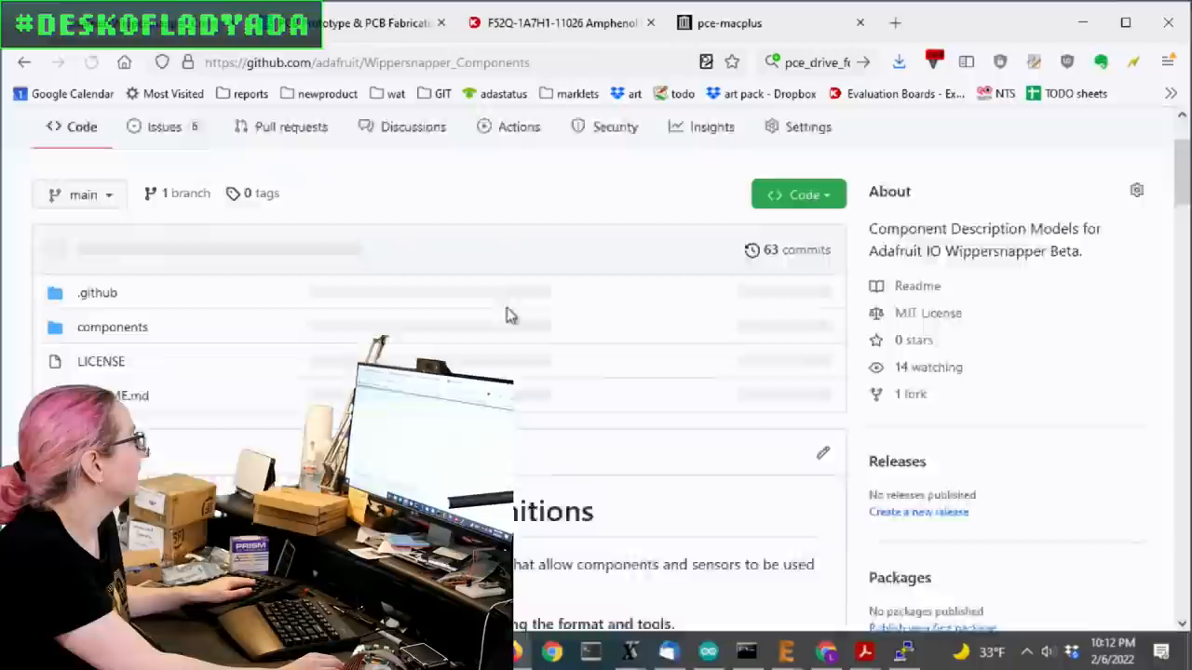
- Glance at Issues, then open the components/i2c/bme280 definition JSON file
click(163, 125)
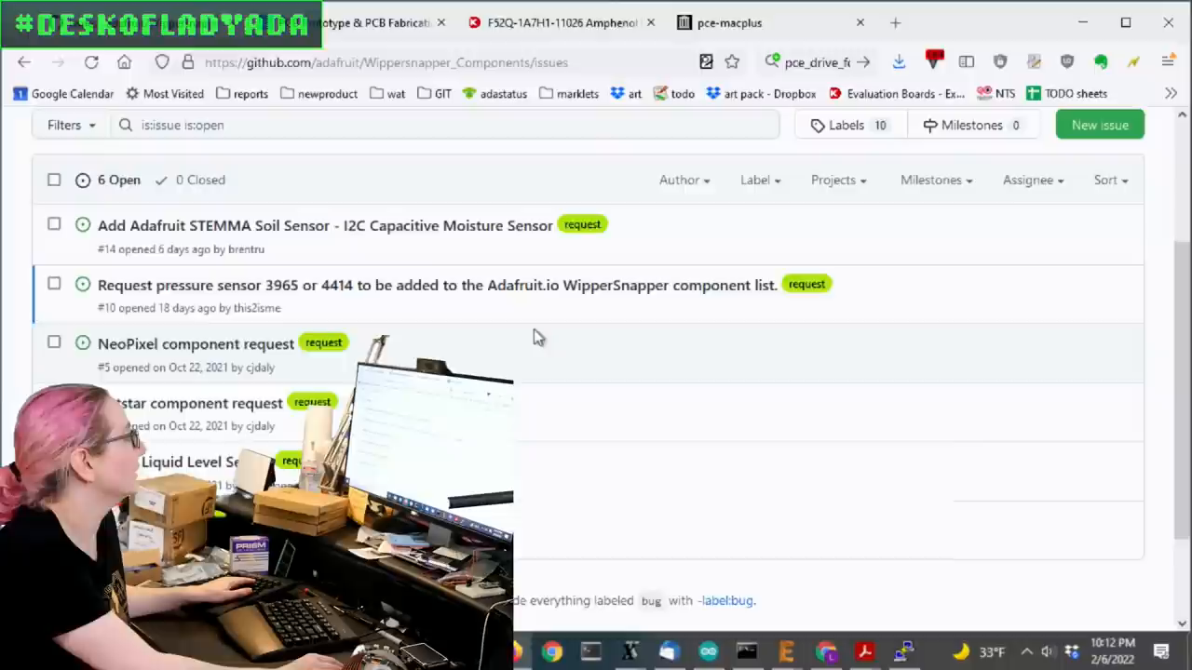
click(82, 150)
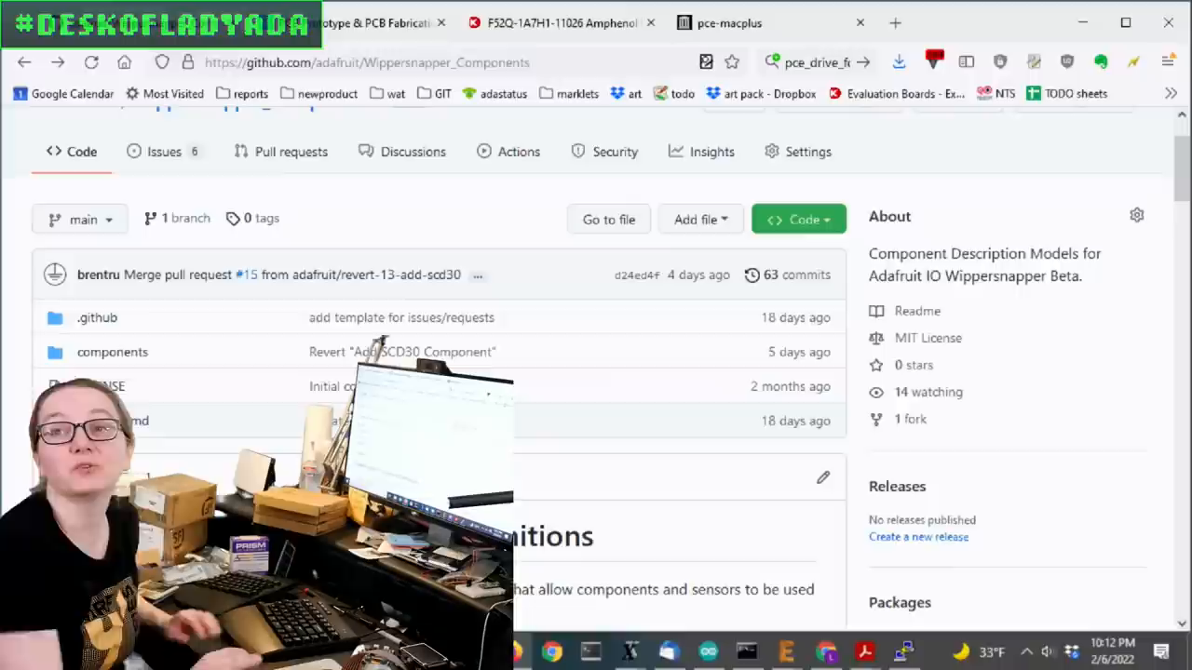
click(111, 352)
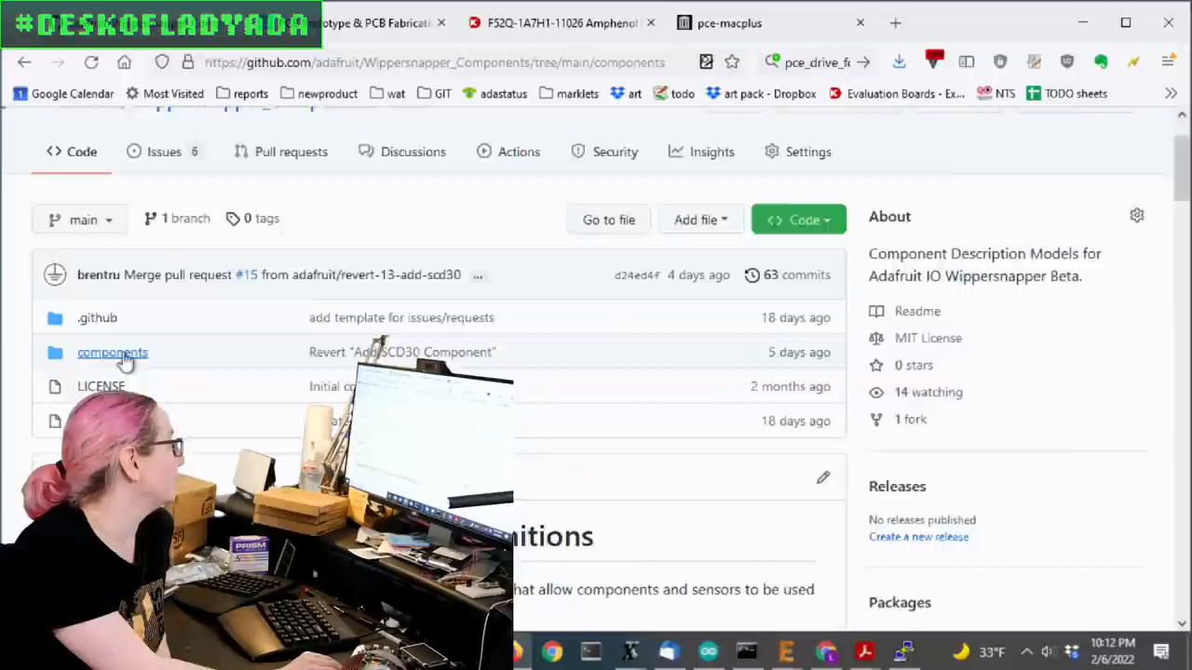
click(111, 352)
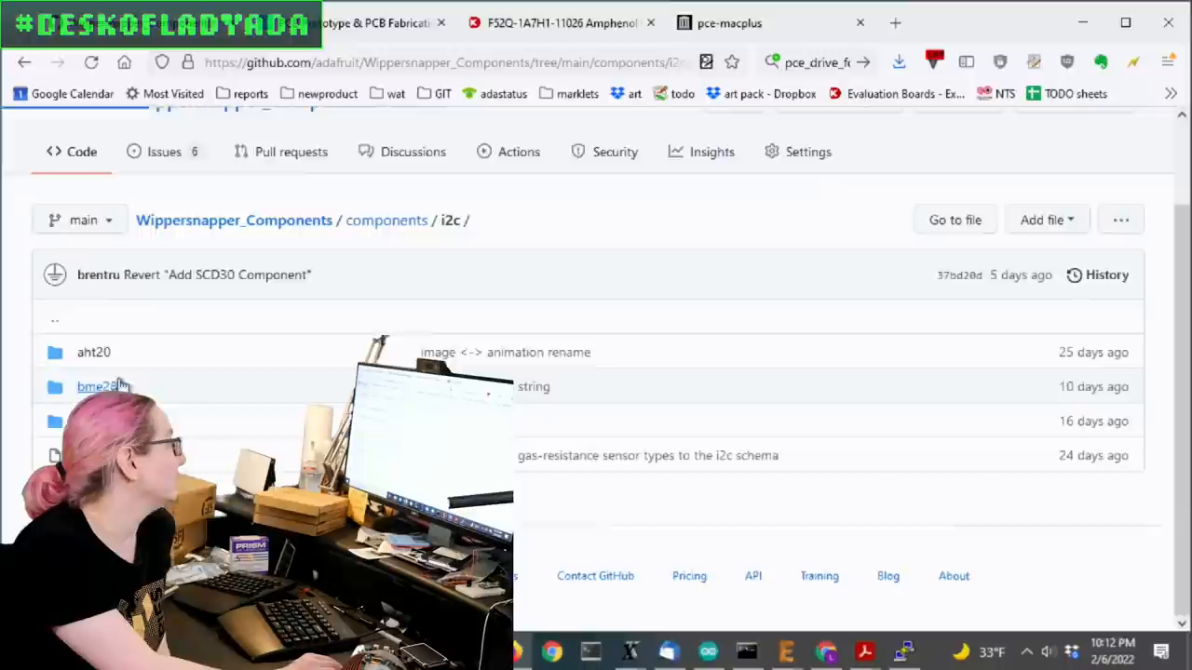
click(98, 385)
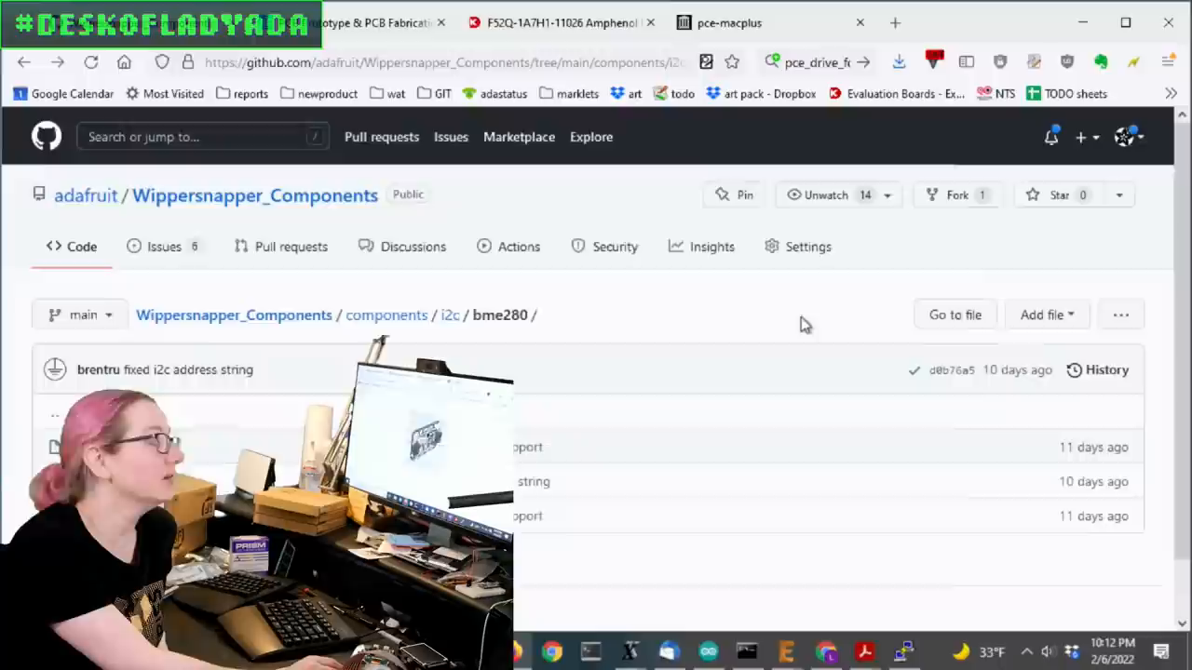
click(530, 481)
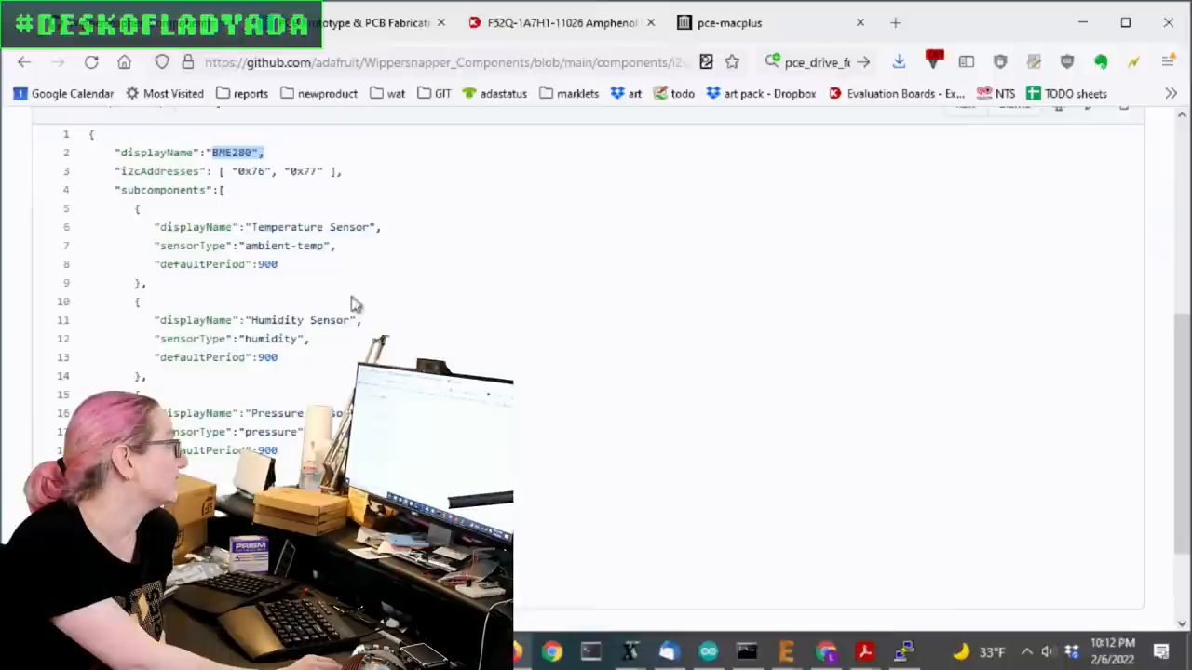